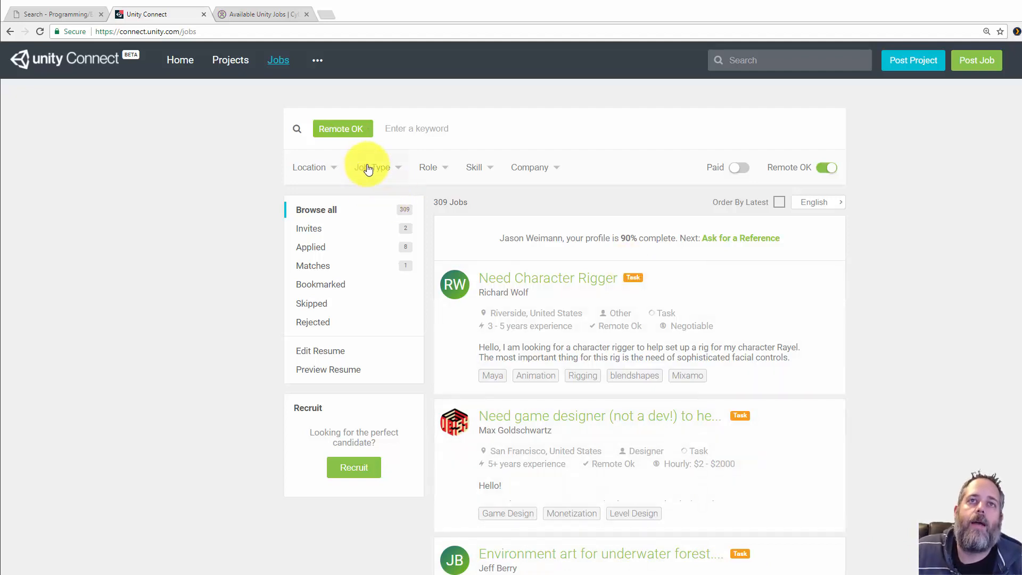
Step: Filter Unity Connect jobs to Programmer roles and turn off Remote OK, showing 314 jobs
left_click(373, 167)
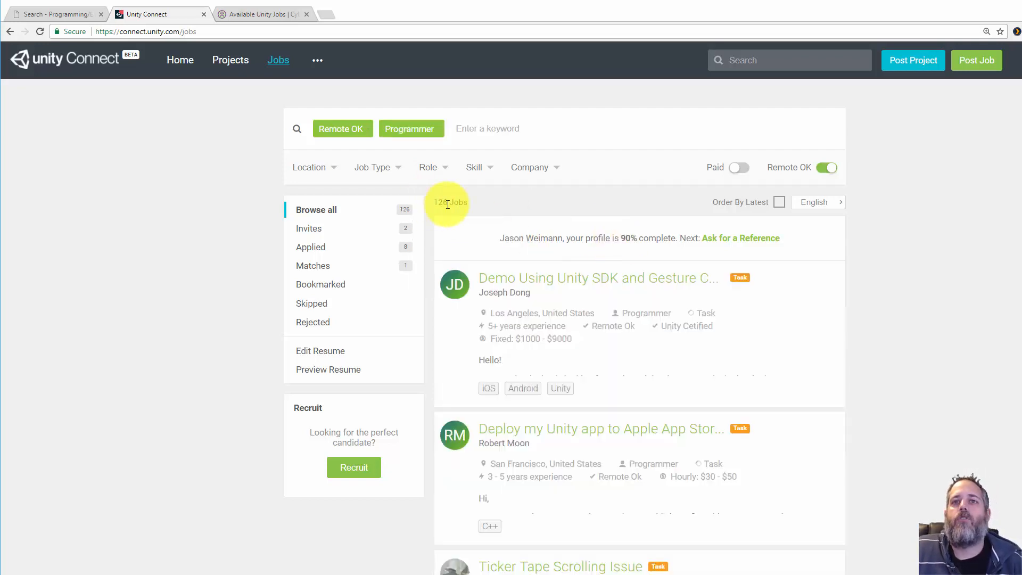
scroll("down", 3)
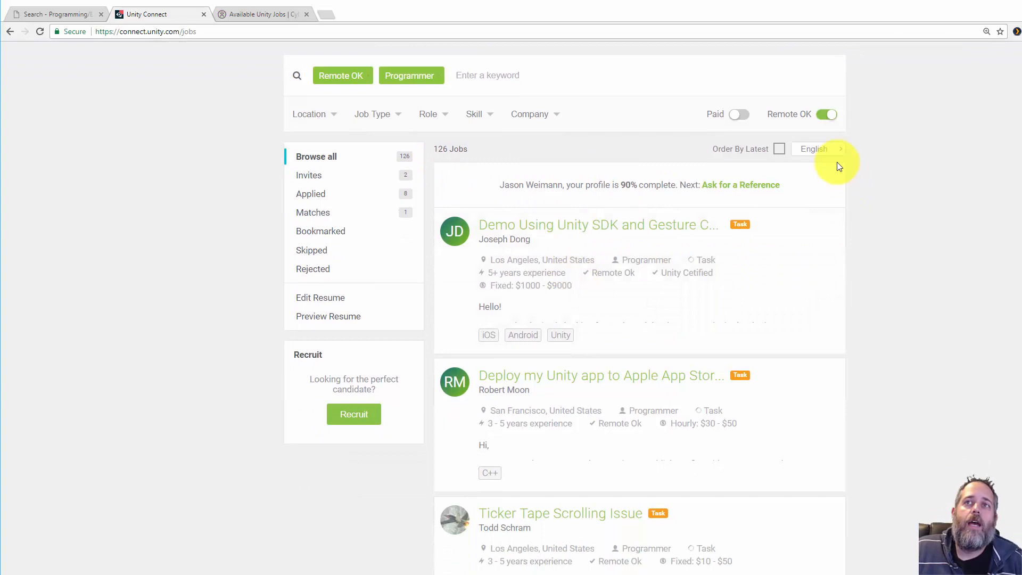
left_click(828, 114)
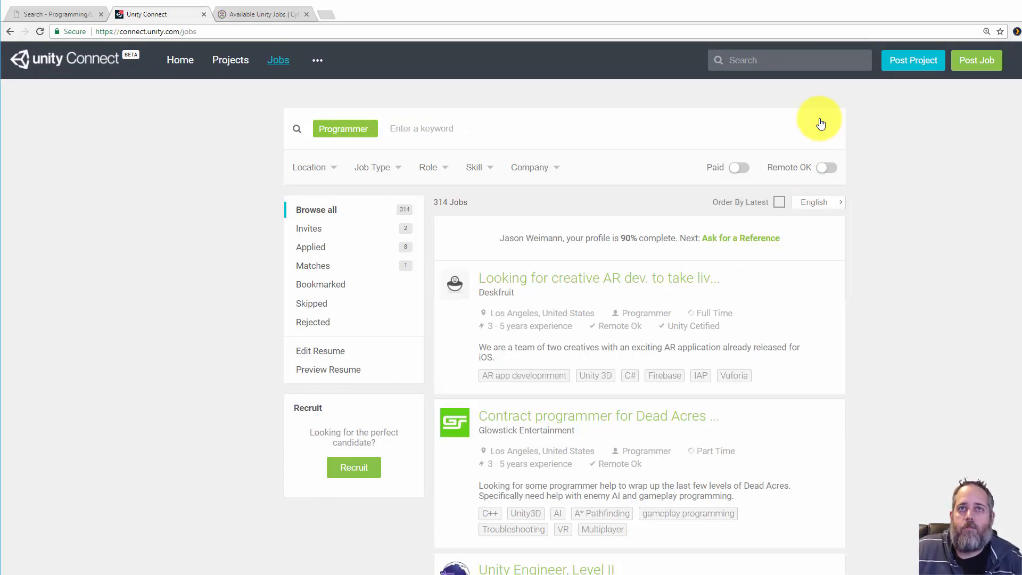
mouse_move(573, 212)
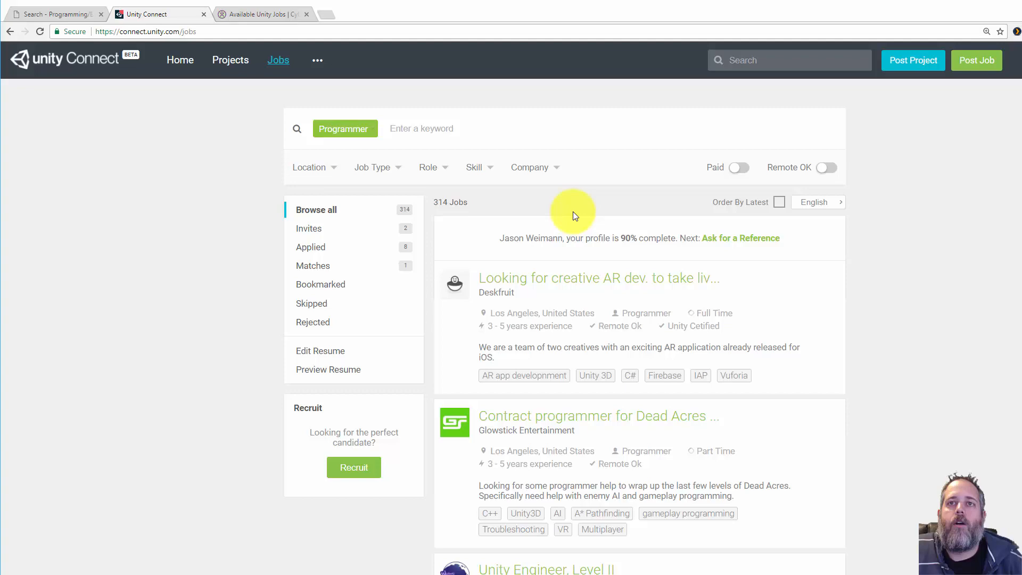
Step: Scroll further down the programmer jobs to reach Network Engineer and Java Engineer, Level III listings
scroll("down", 3)
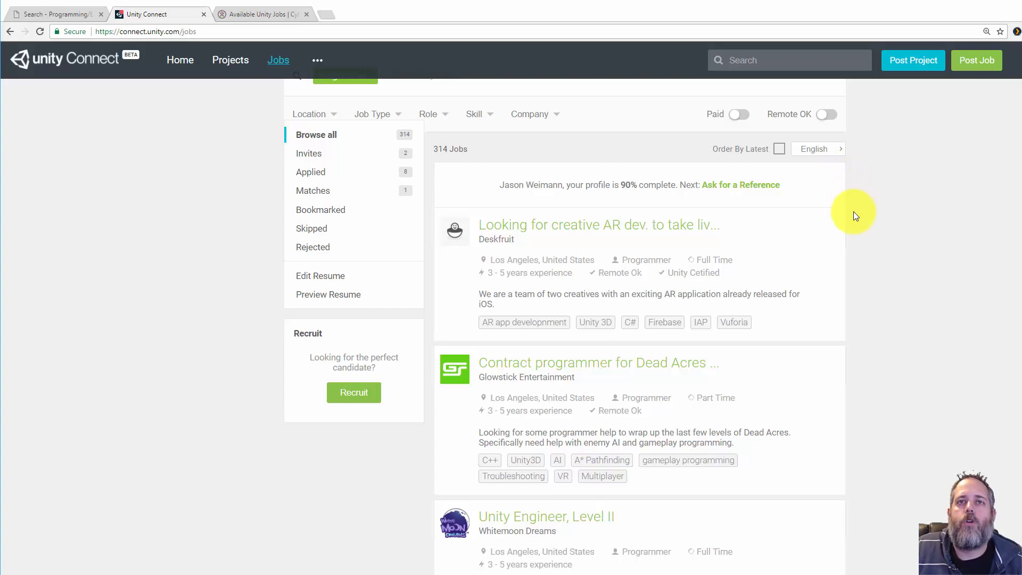
scroll("down", 3)
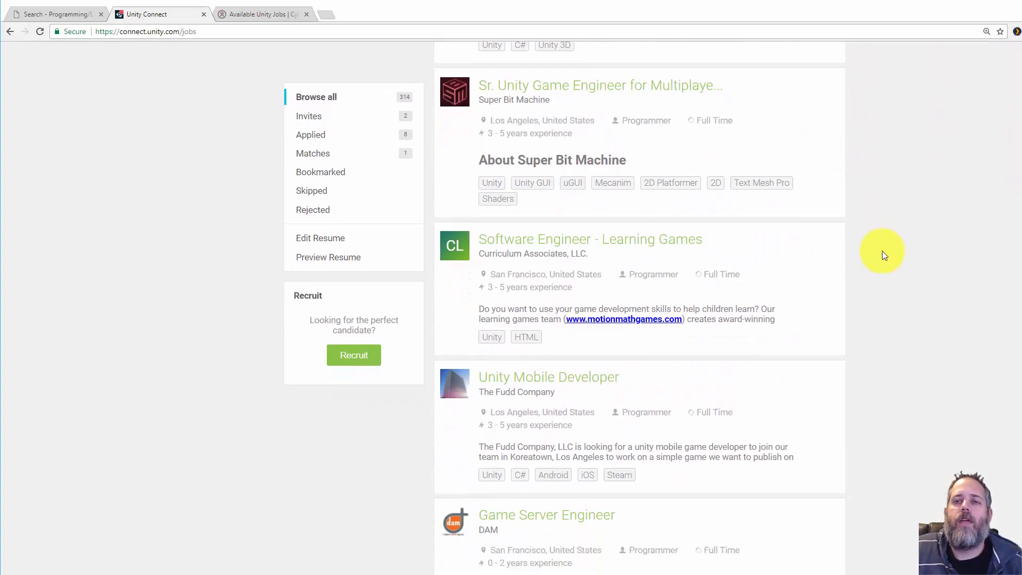
scroll("down", 3)
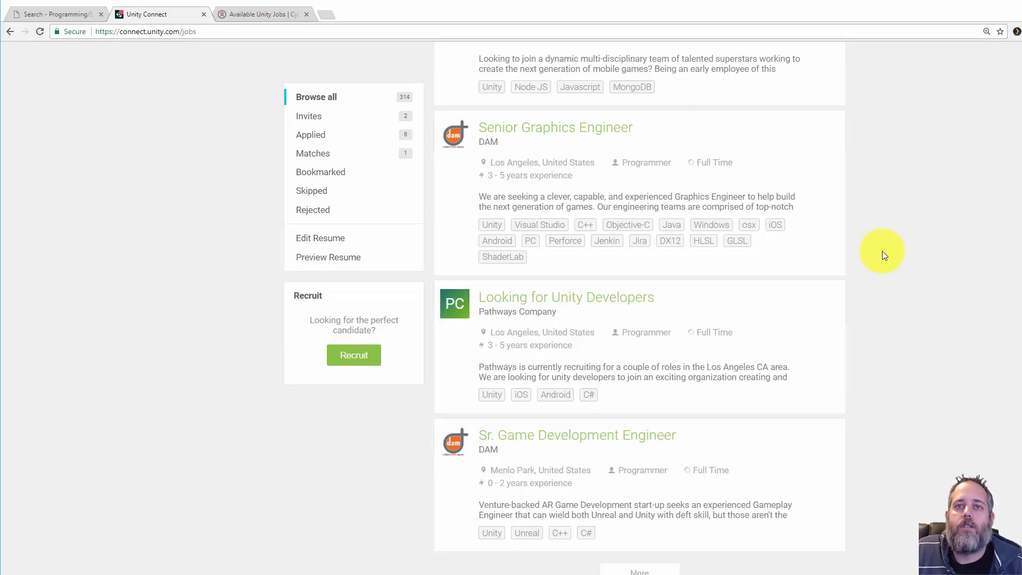
scroll("down", 3)
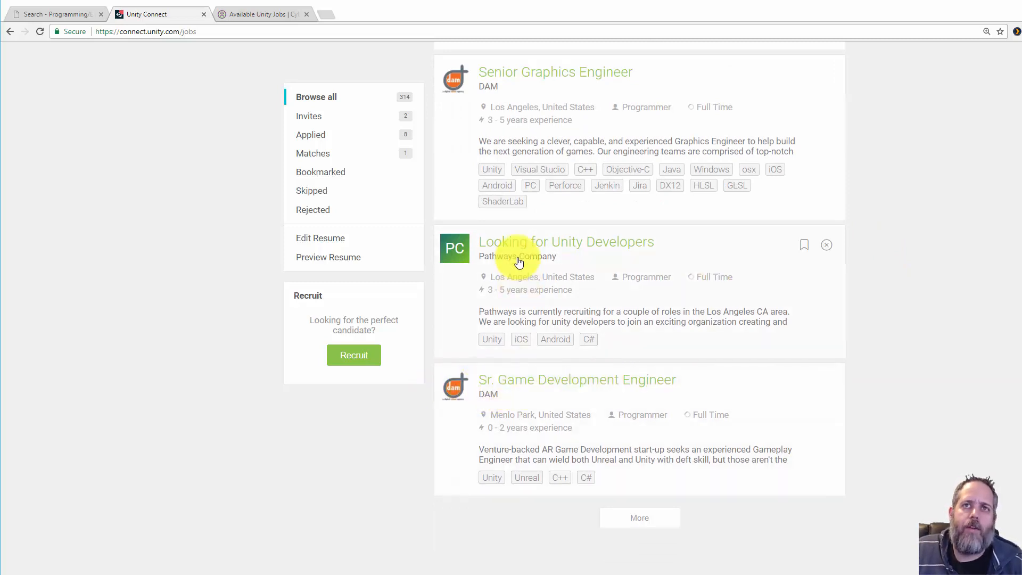
scroll("down", 3)
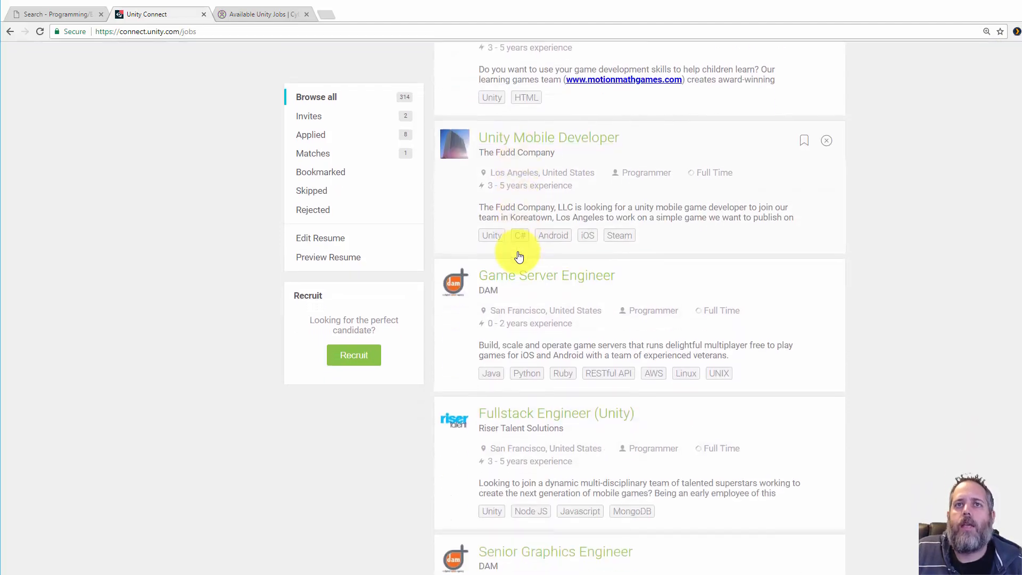
scroll("down", 3)
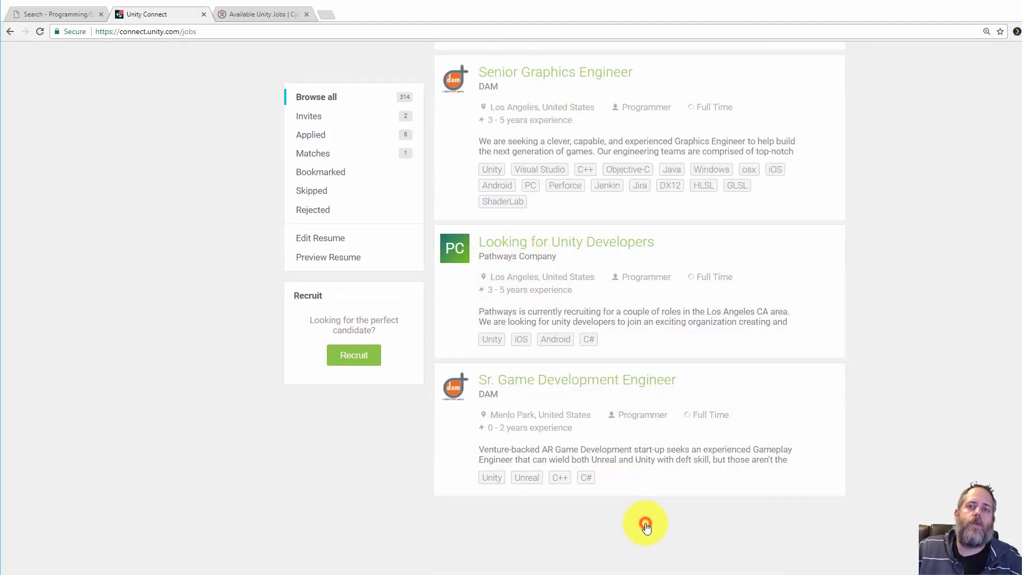
scroll("down", 3)
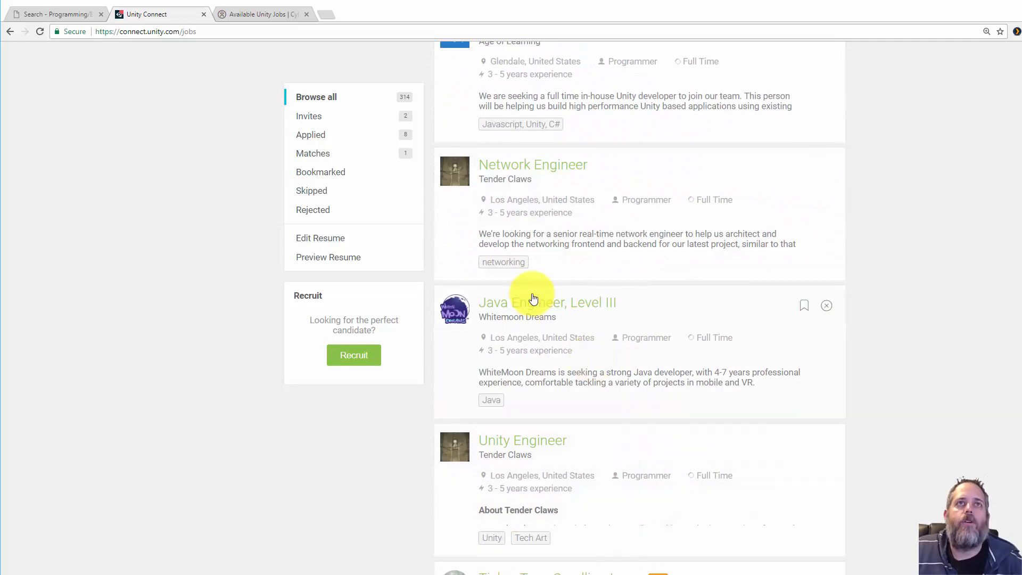
mouse_move(194, 86)
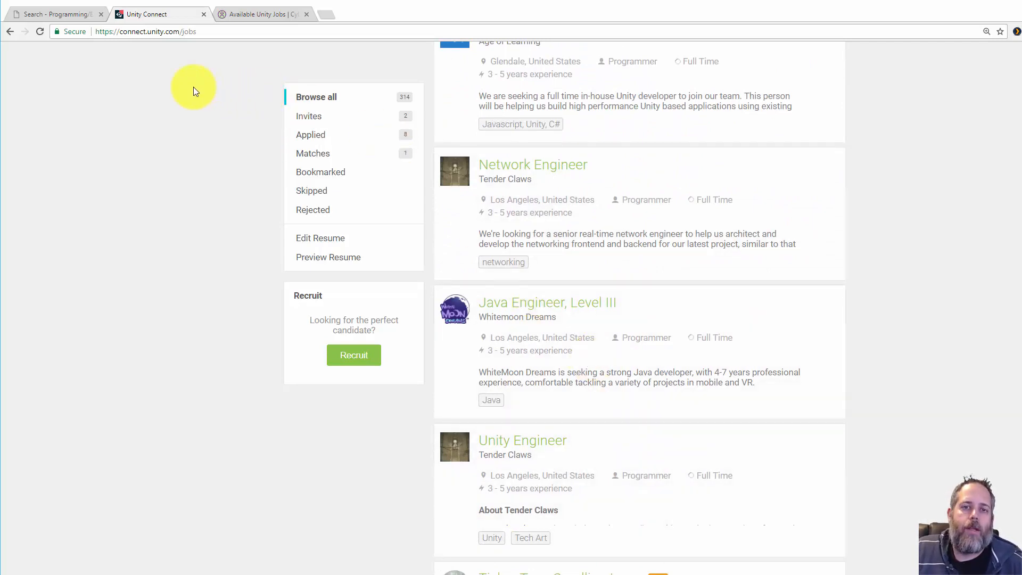
Step: Switch to Gamasutra and browse its 45 Programming/Engineering jobs, including Ubiquity6 and Armature Studio
left_click(55, 13)
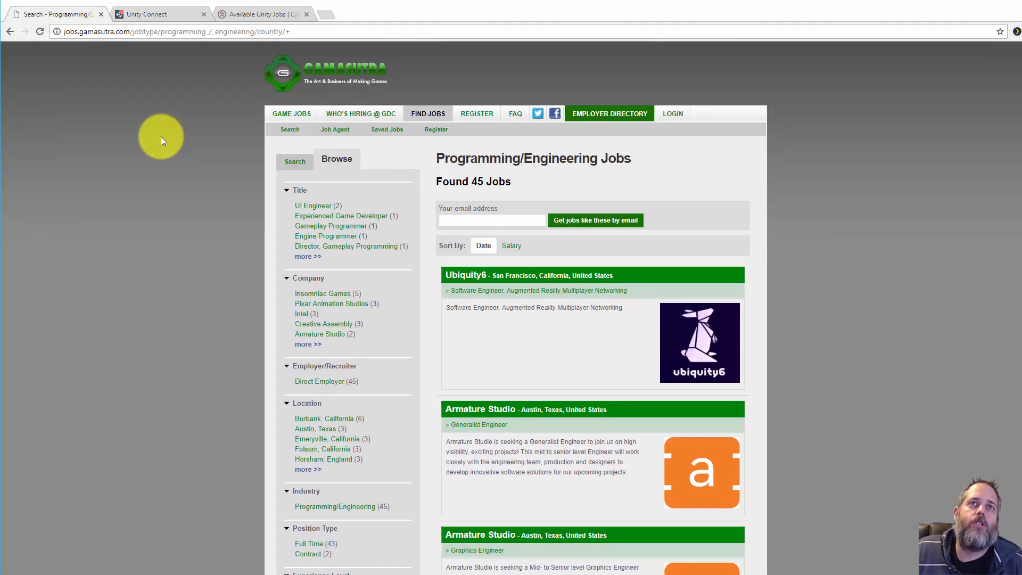
mouse_move(316, 78)
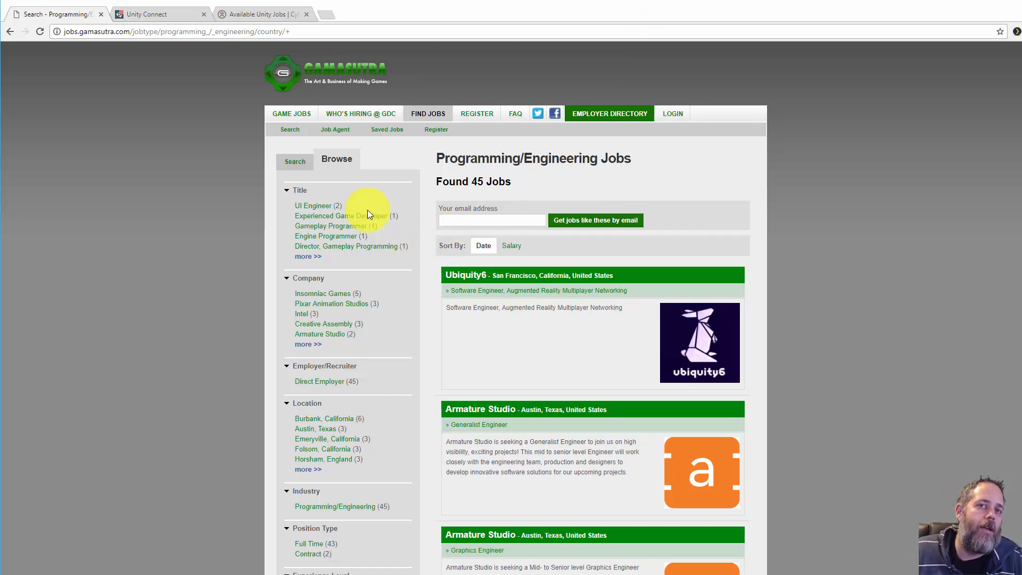
scroll("down", 3)
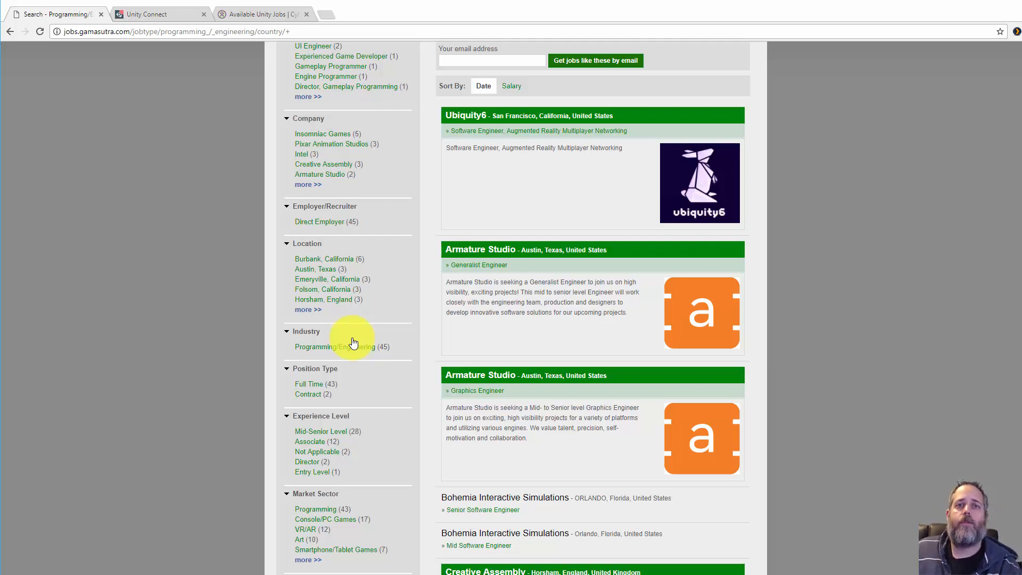
scroll("down", 3)
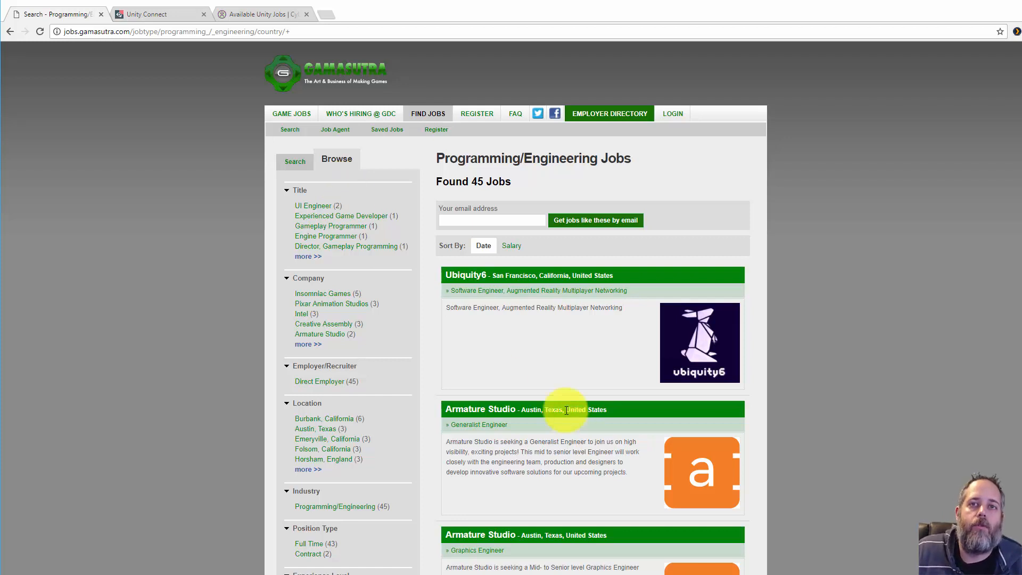
mouse_move(590, 419)
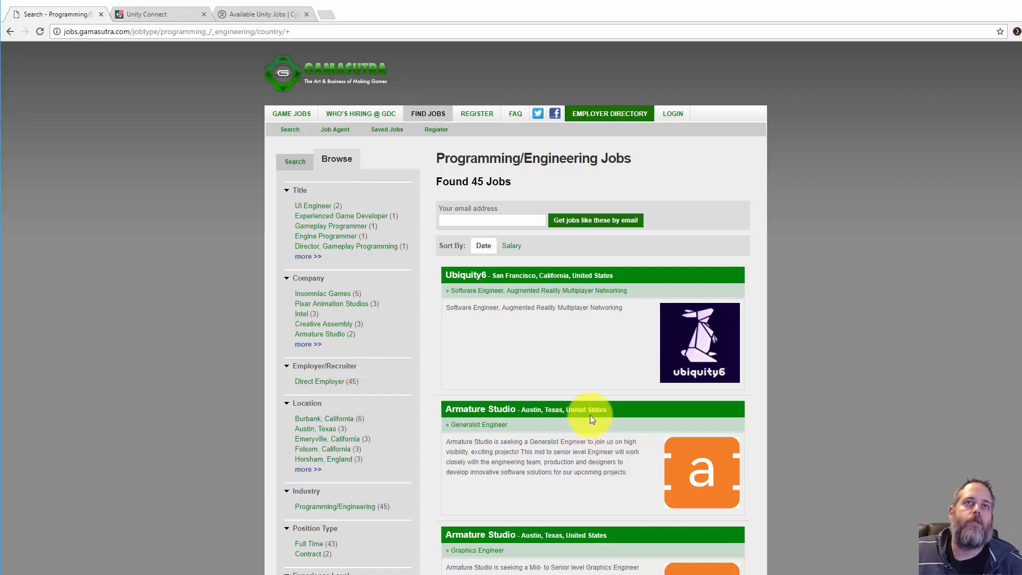
mouse_move(249, 161)
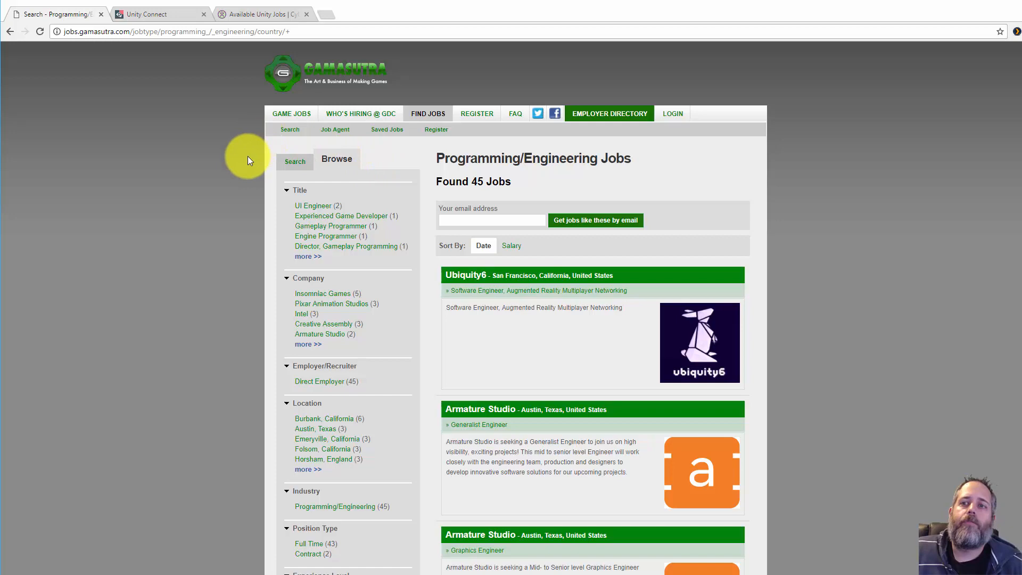
Step: Switch to CyberCoders and browse Unity results through page 2, e.g. Gaming Engineer, Cisco UC Engineer
left_click(261, 14)
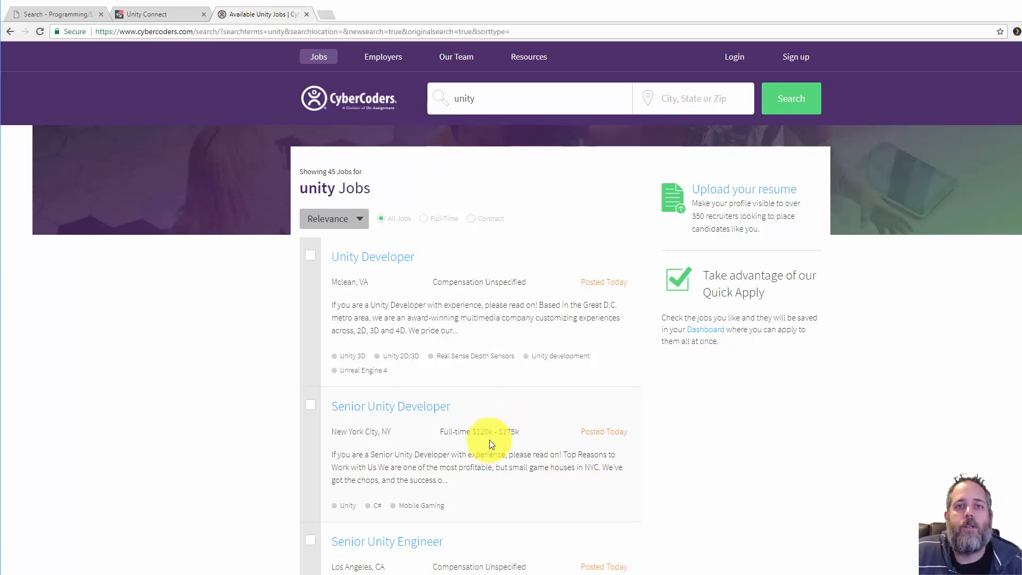
scroll("down", 3)
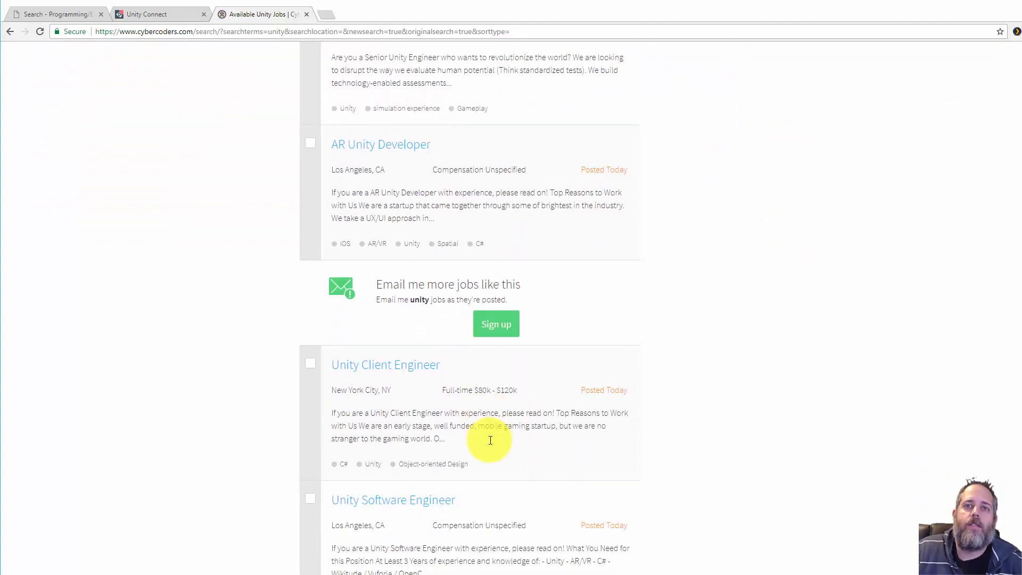
scroll("down", 3)
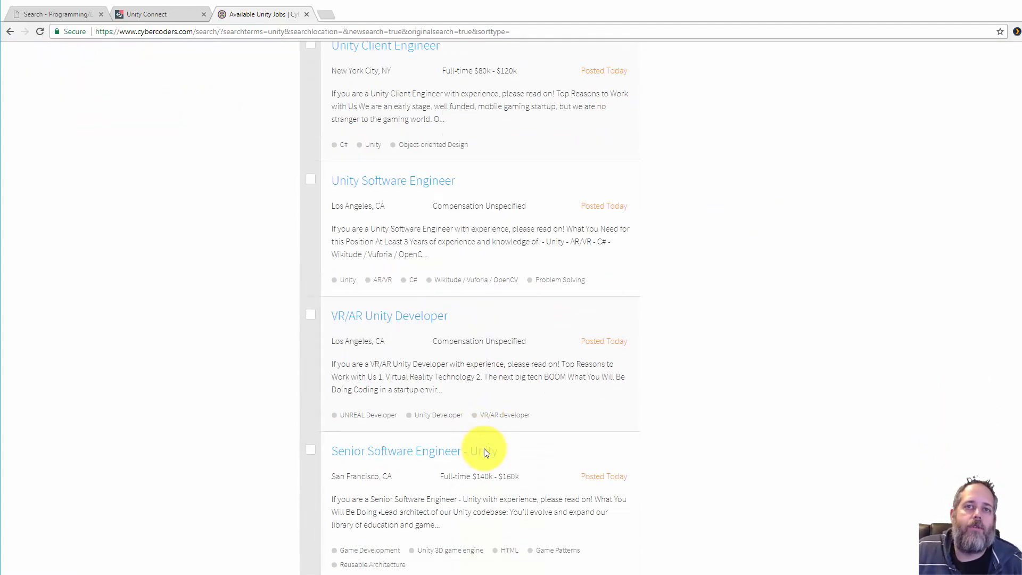
scroll("down", 3)
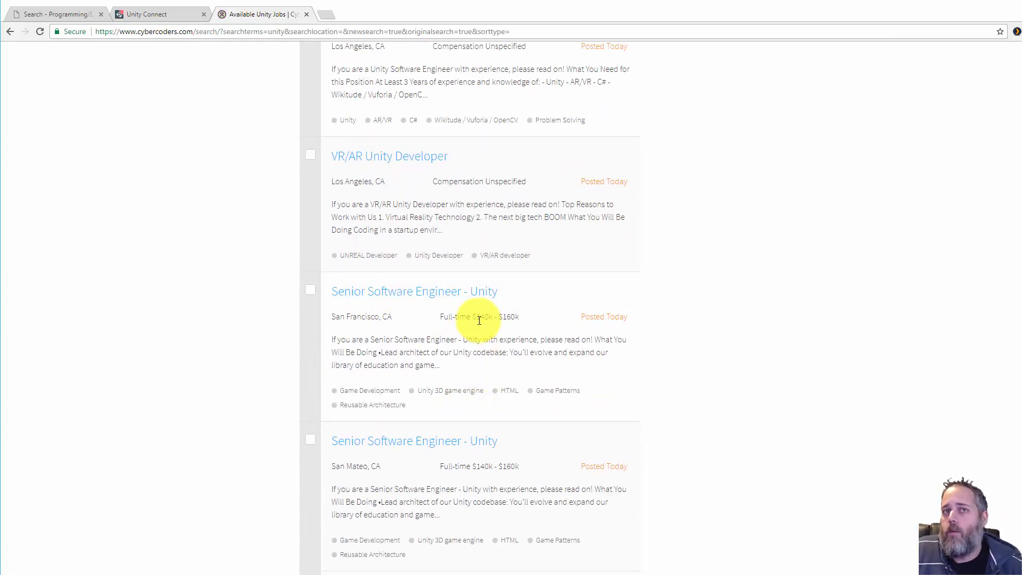
scroll("down", 3)
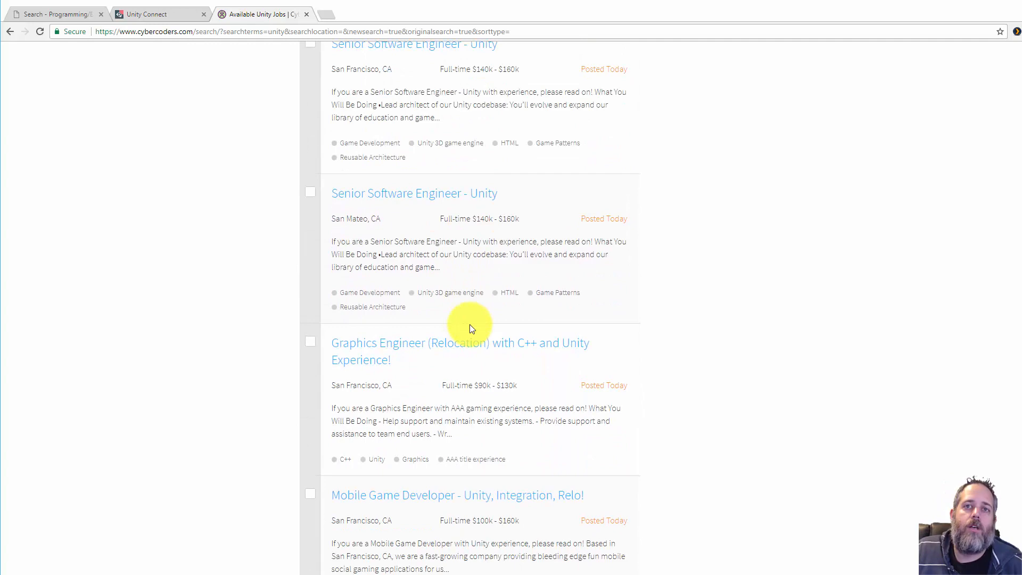
scroll("down", 3)
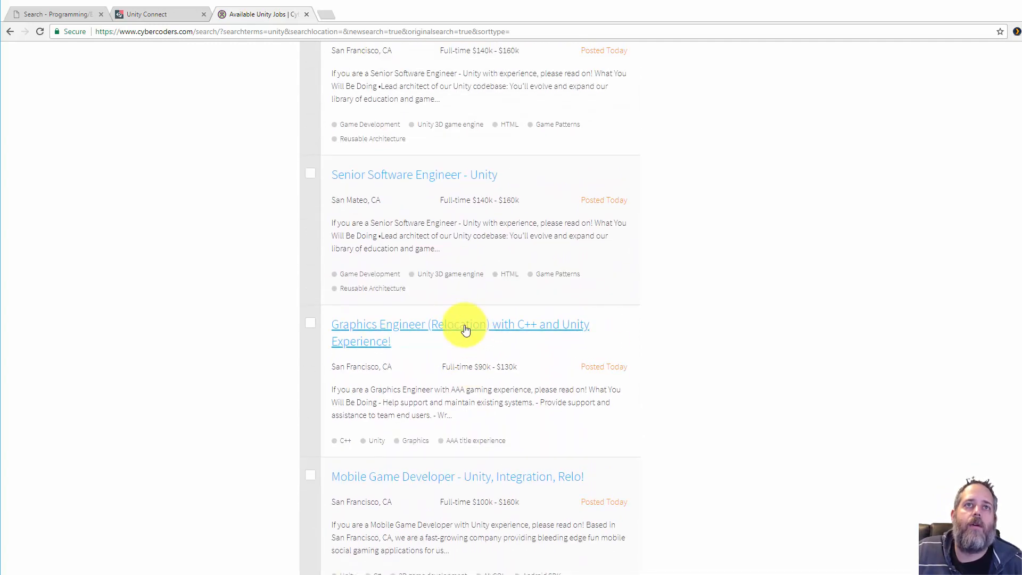
scroll("down", 3)
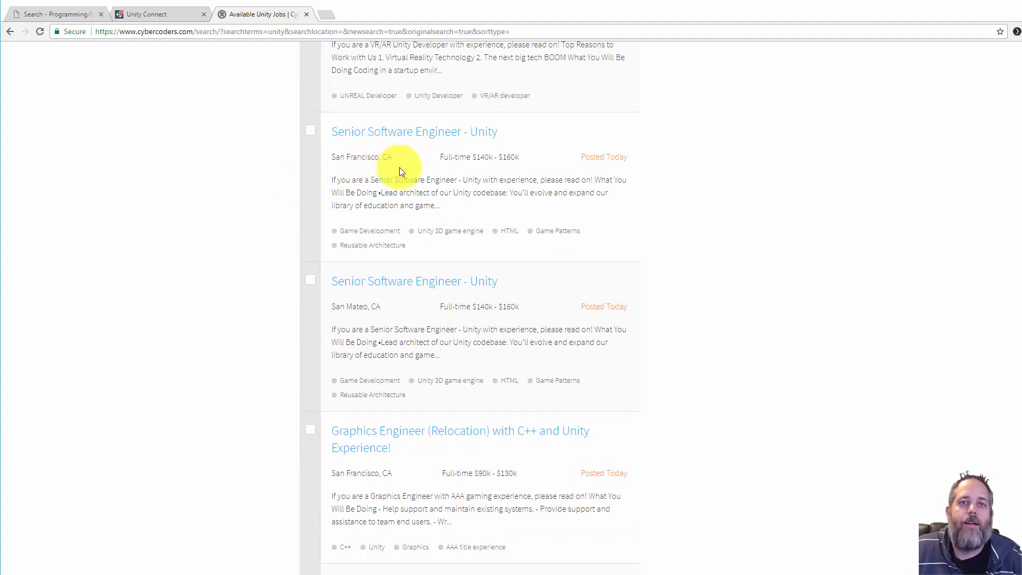
scroll("down", 3)
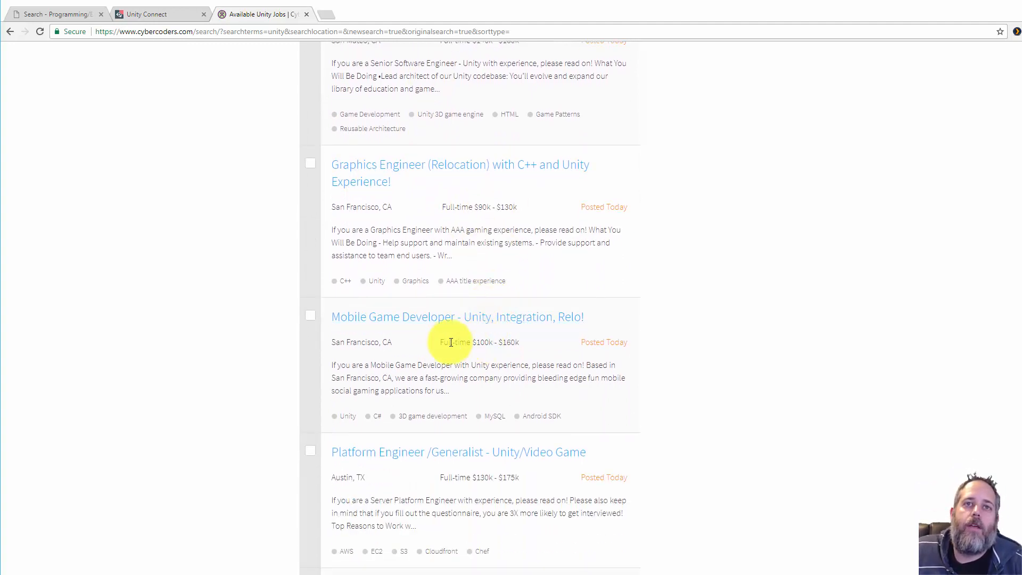
scroll("down", 3)
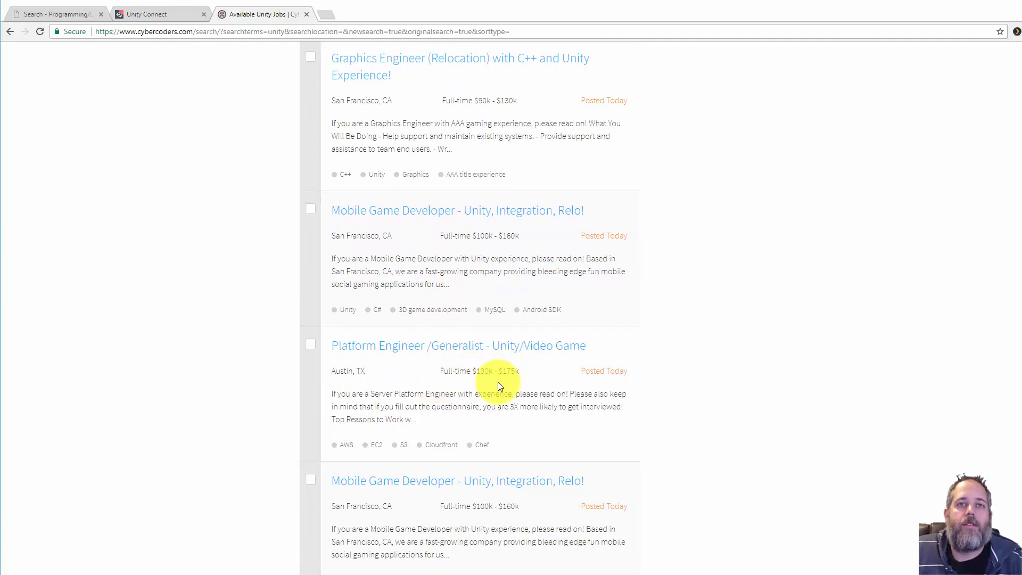
scroll("down", 3)
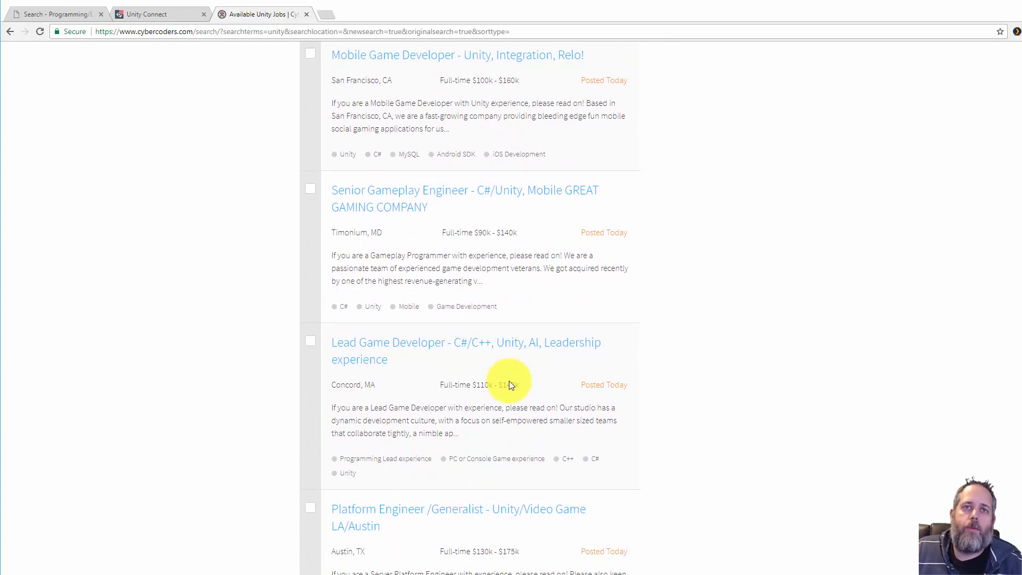
scroll("down", 3)
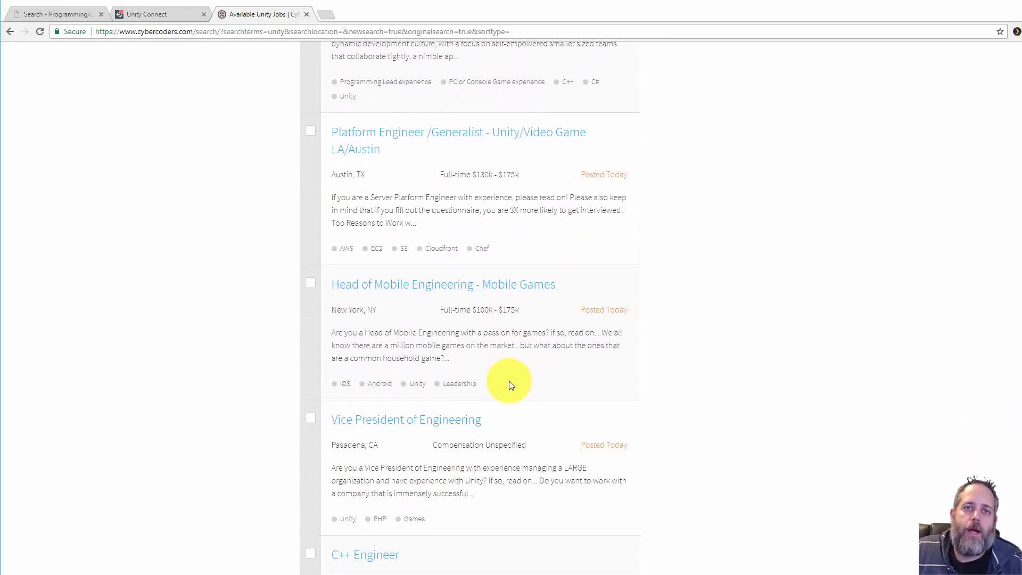
scroll("down", 3)
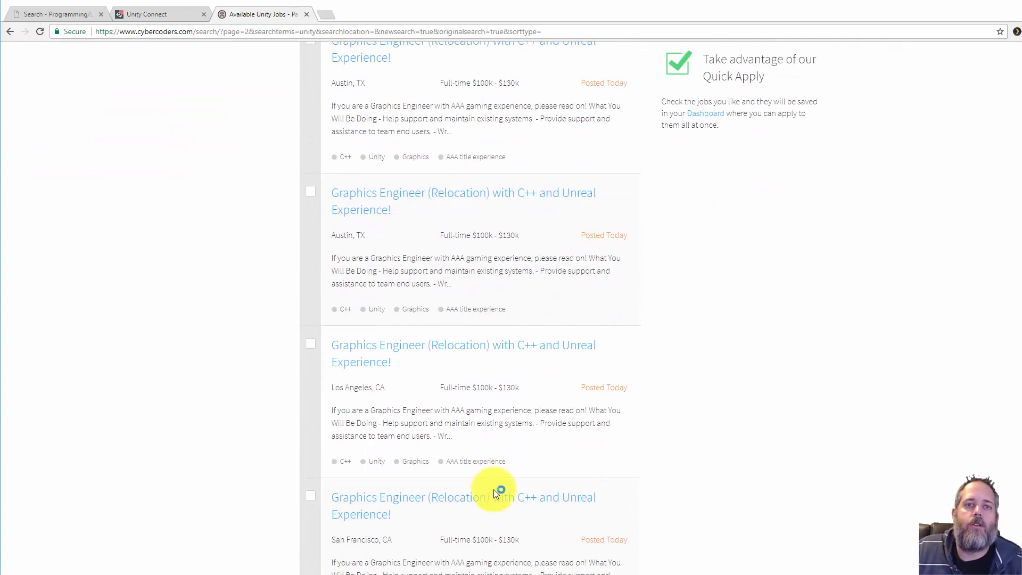
scroll("down", 3)
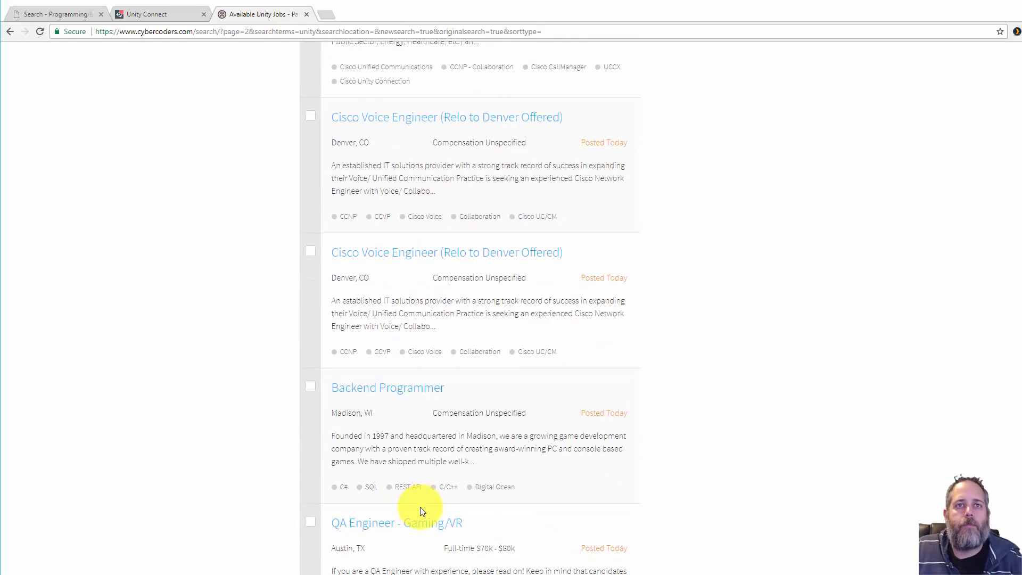
scroll("down", 3)
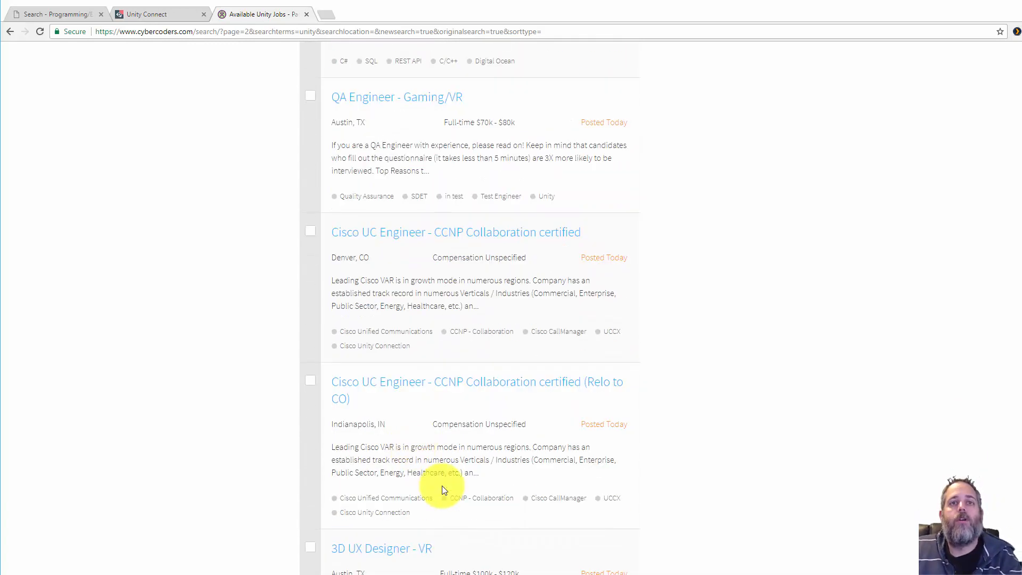
scroll("down", 3)
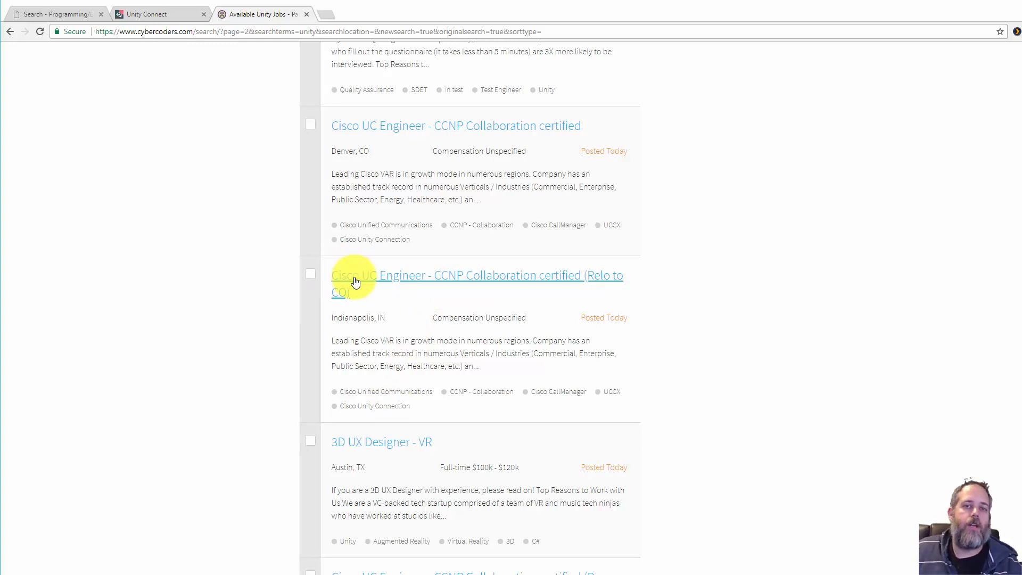
scroll("down", 3)
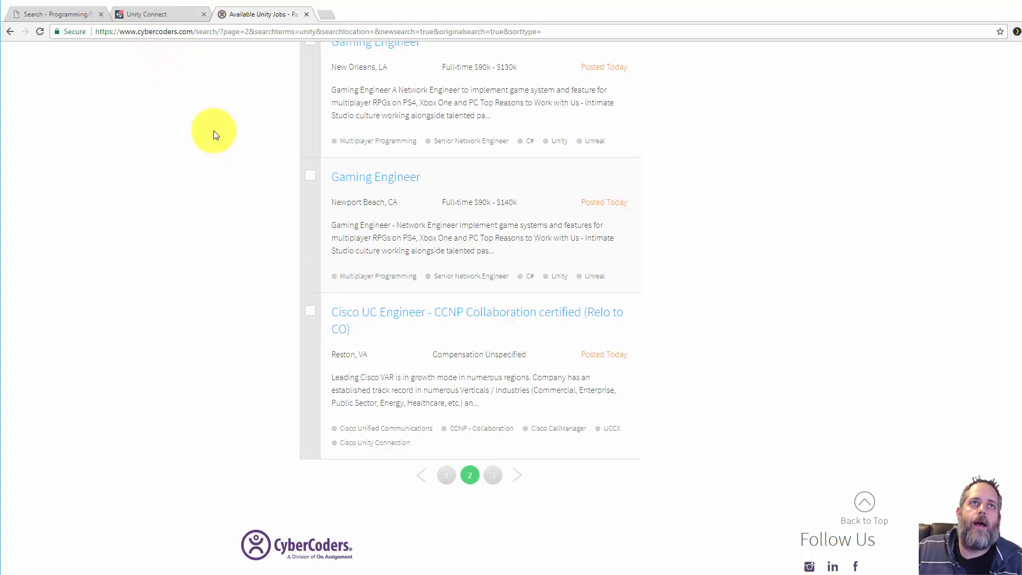
mouse_move(65, 16)
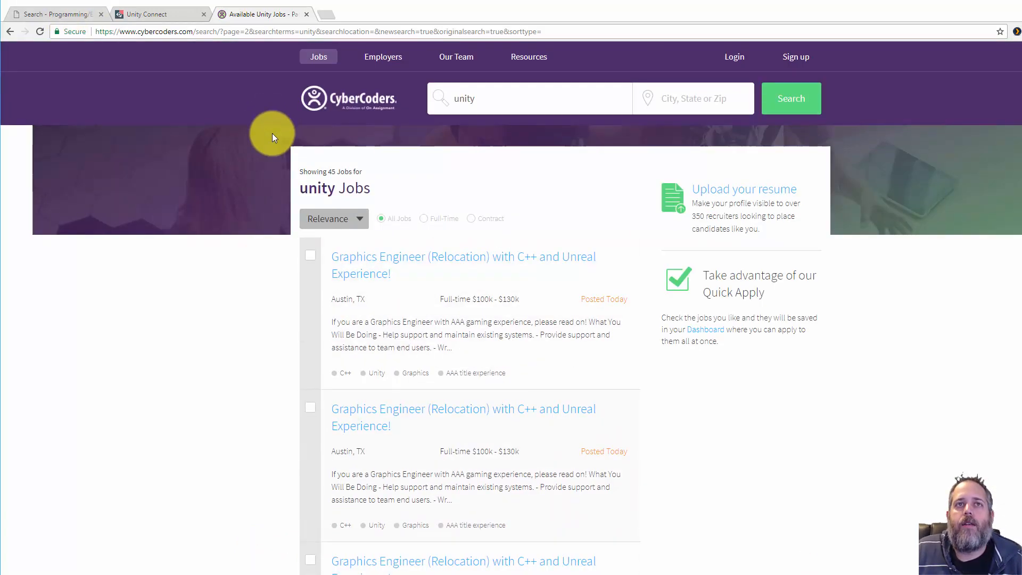
mouse_move(365, 250)
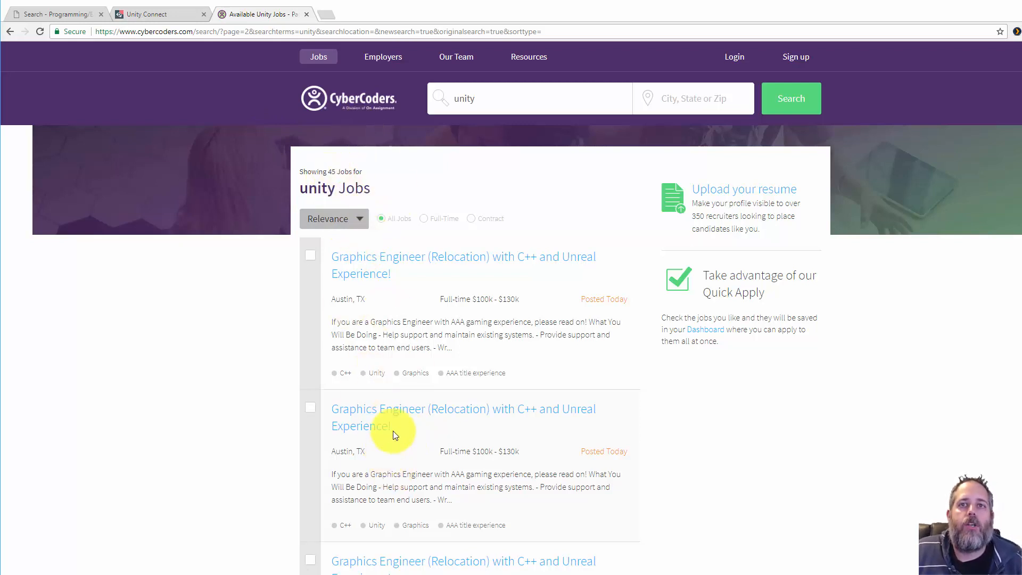
mouse_move(445, 256)
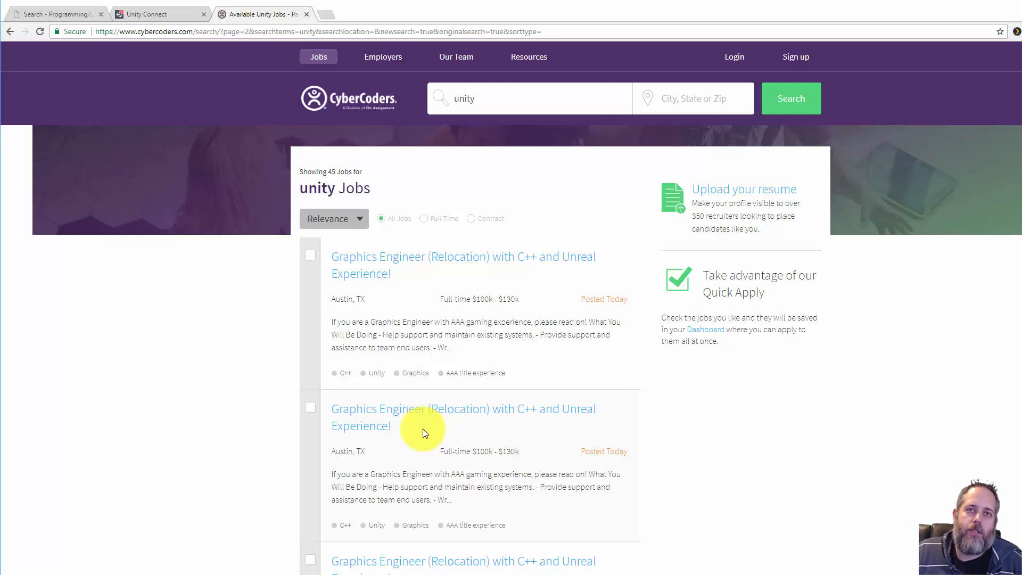
mouse_move(482, 415)
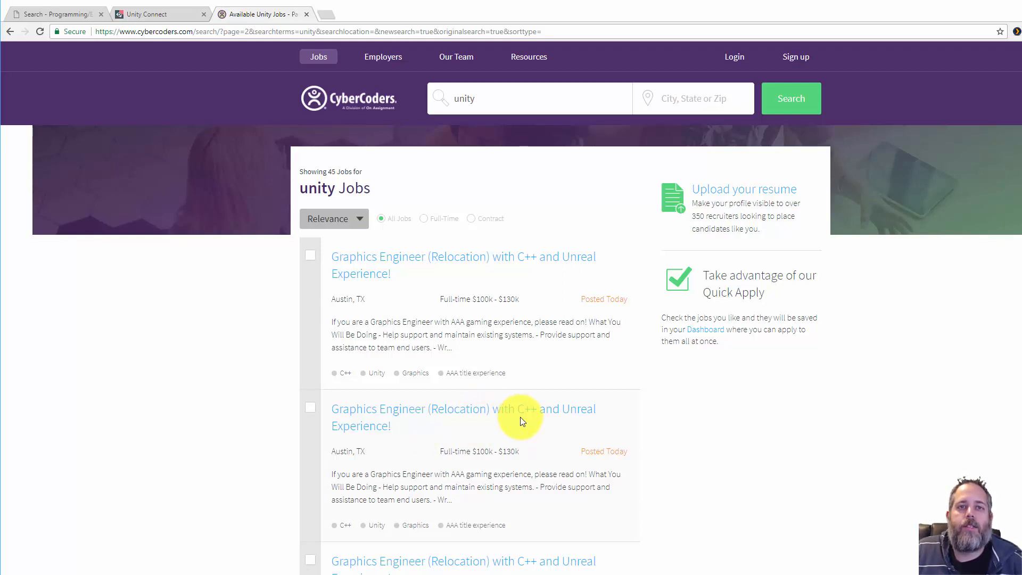
mouse_move(378, 528)
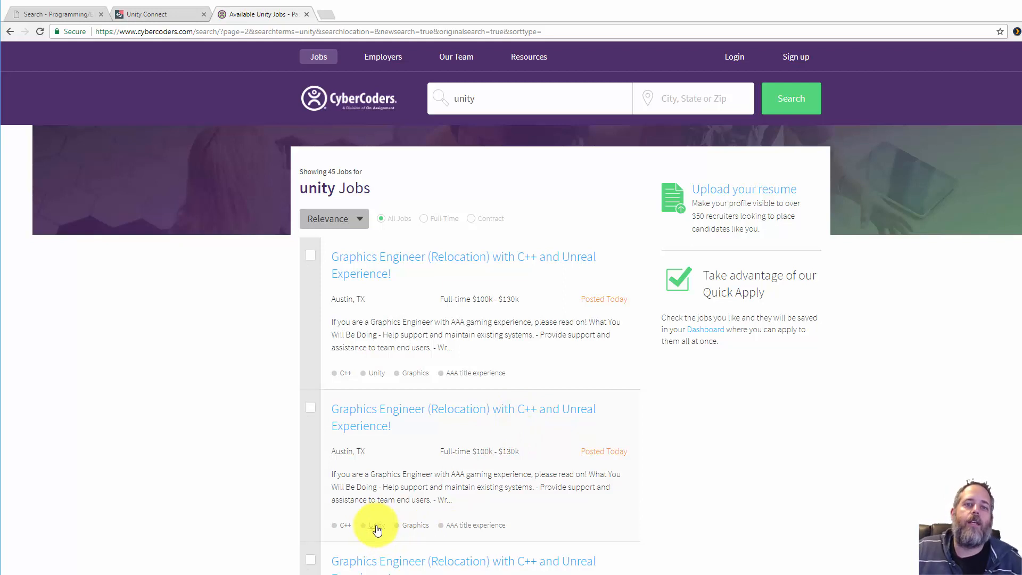
mouse_move(386, 535)
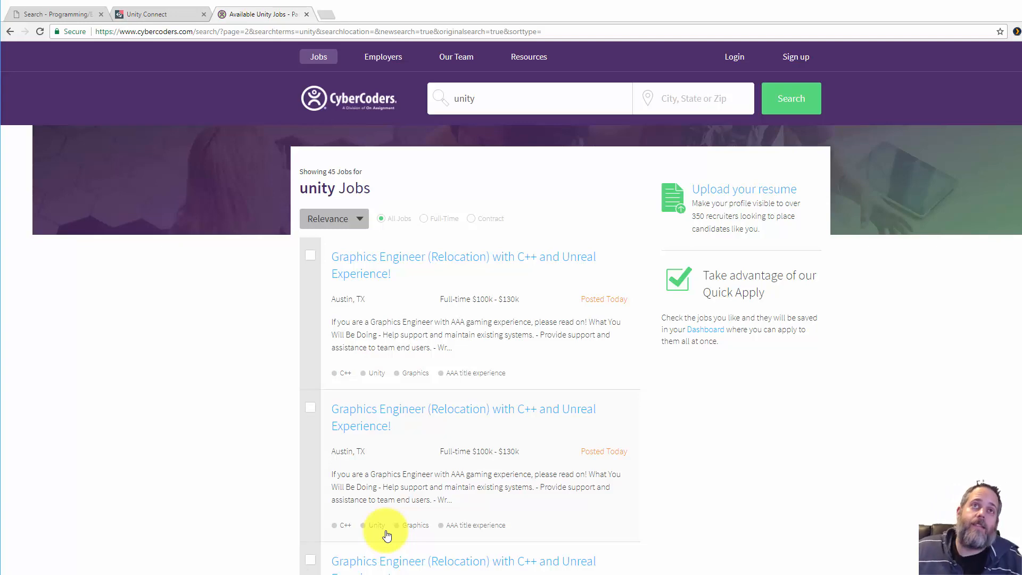
Step: Browse page 1 of CyberCoders Unity results, headed by Unity Developer and Senior Unity Developer
scroll("down", 3)
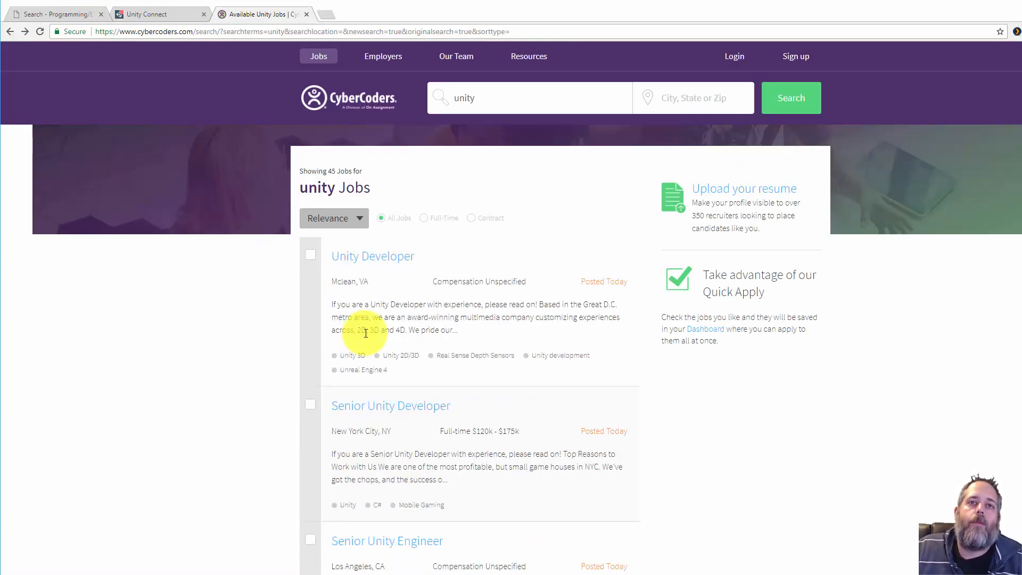
Step: Check the Senior Unity Developer listing, then open San Mateo's Senior Software Engineer - Unity ($140k–$160k)
left_click(390, 406)
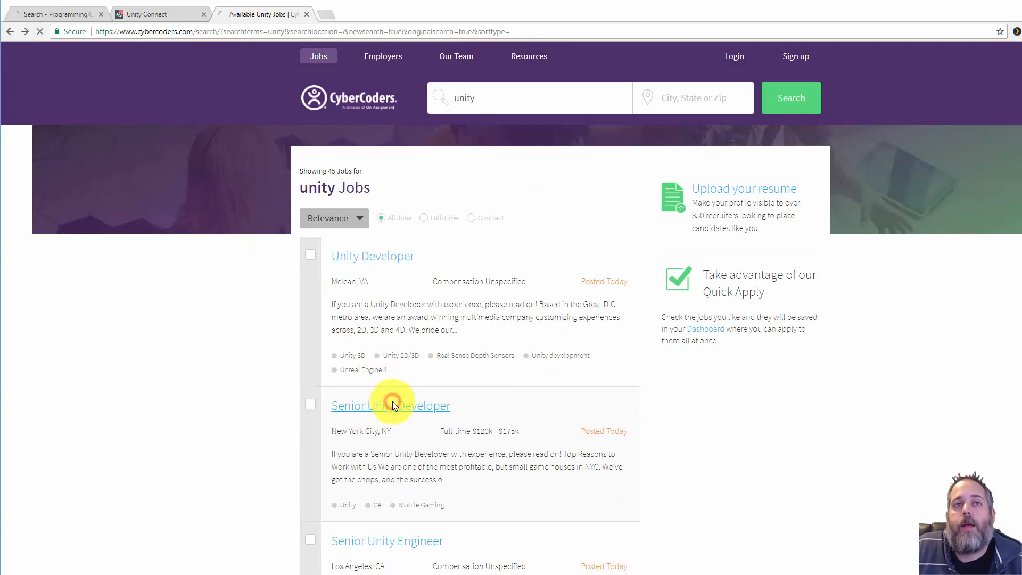
left_click(390, 406)
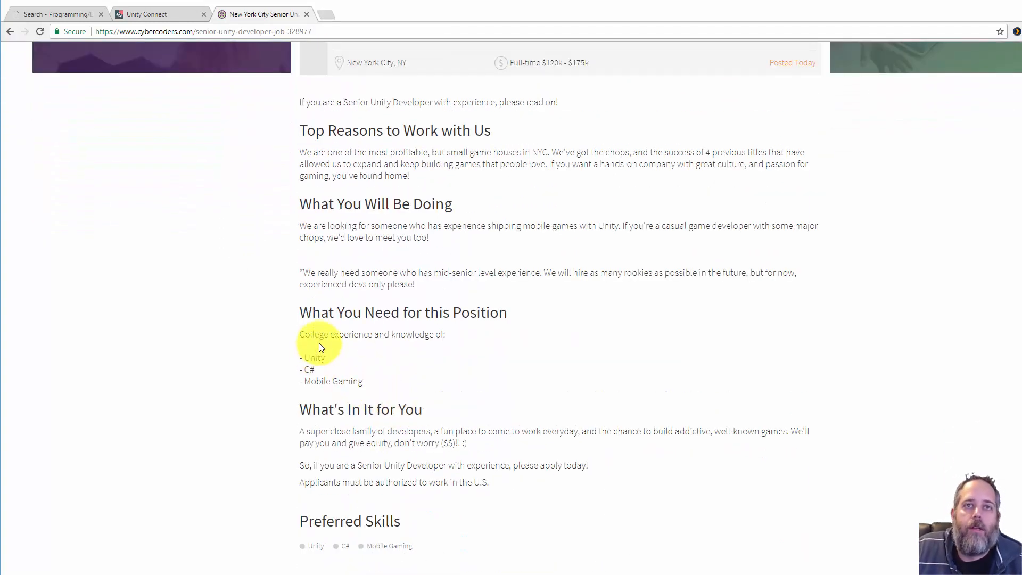
left_click_drag(300, 357, 315, 369)
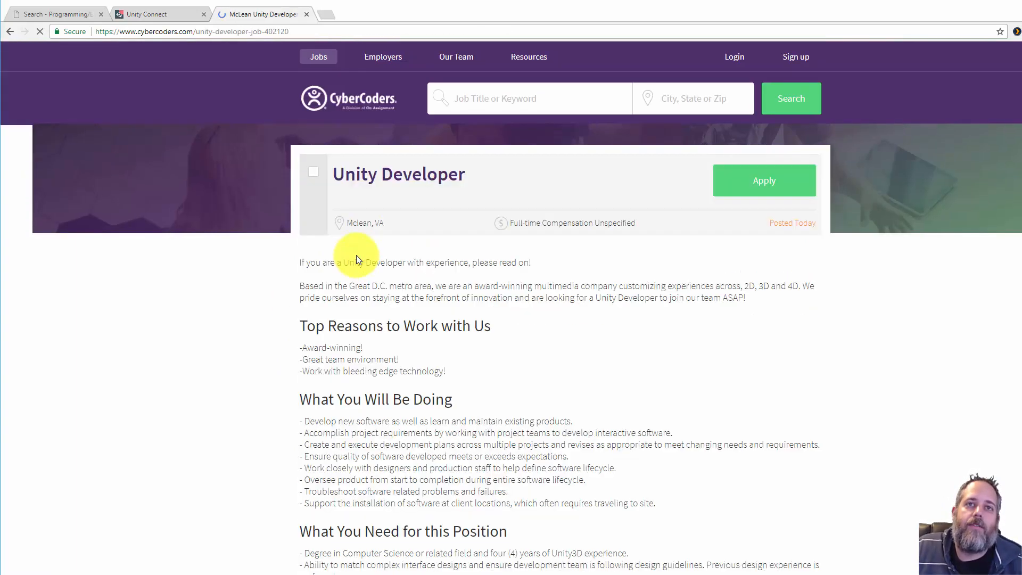
scroll("down", 3)
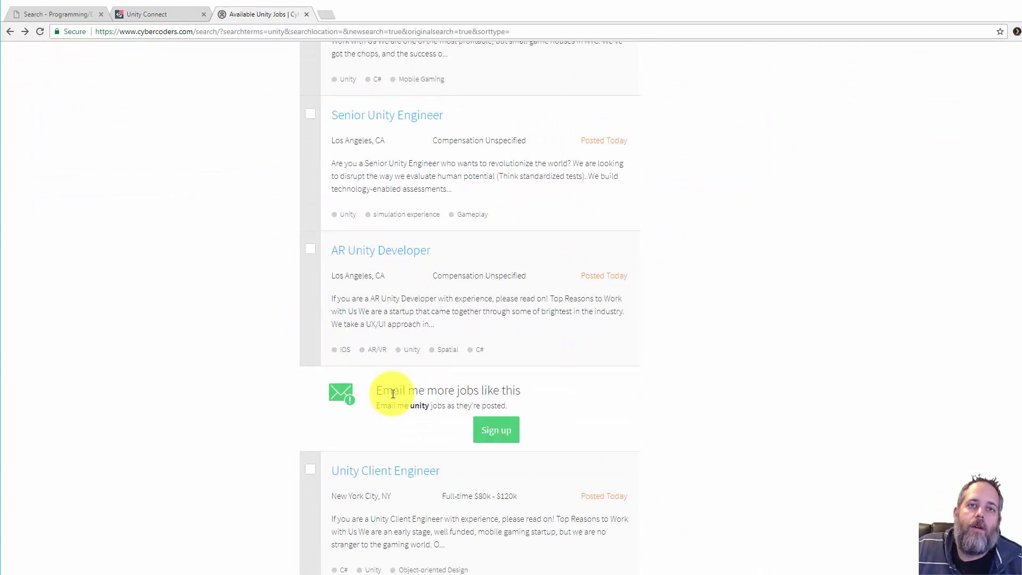
left_click(384, 470)
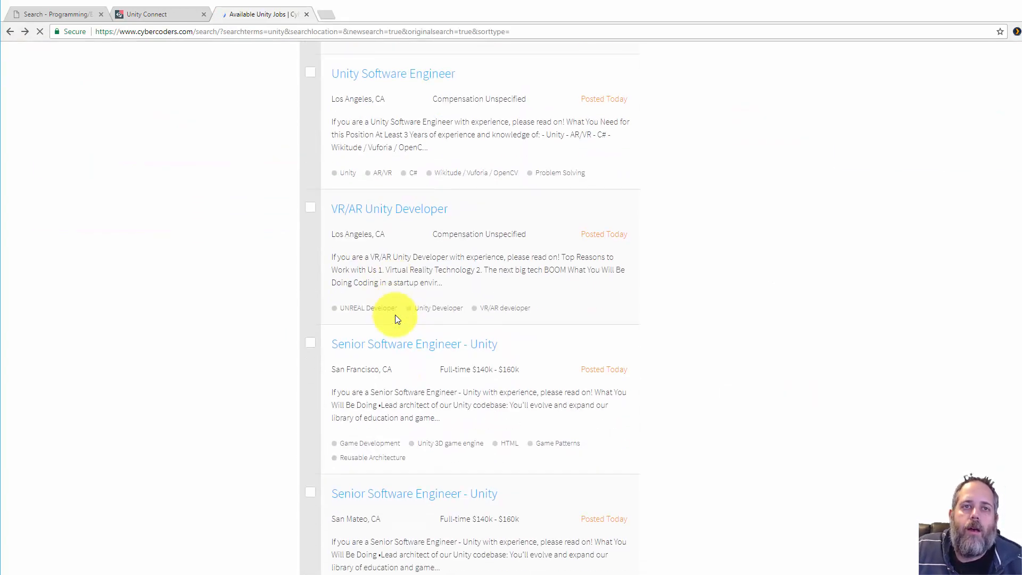
scroll("down", 3)
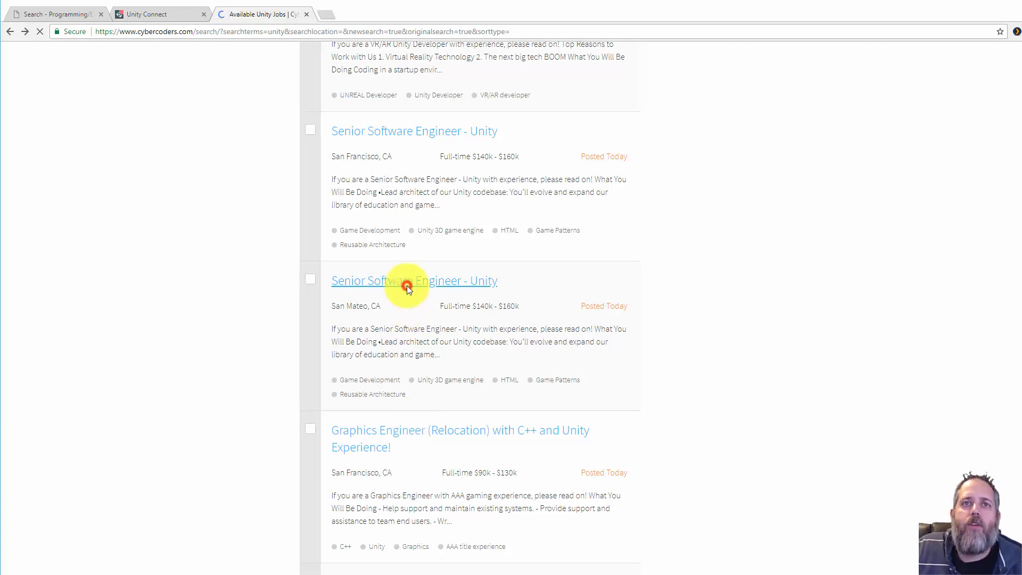
left_click(414, 281)
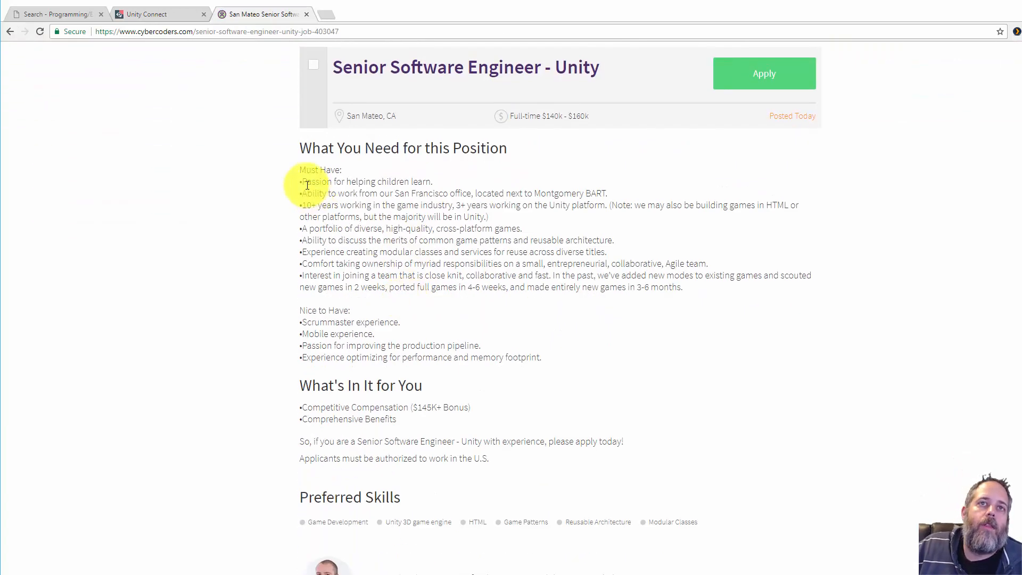
mouse_move(298, 174)
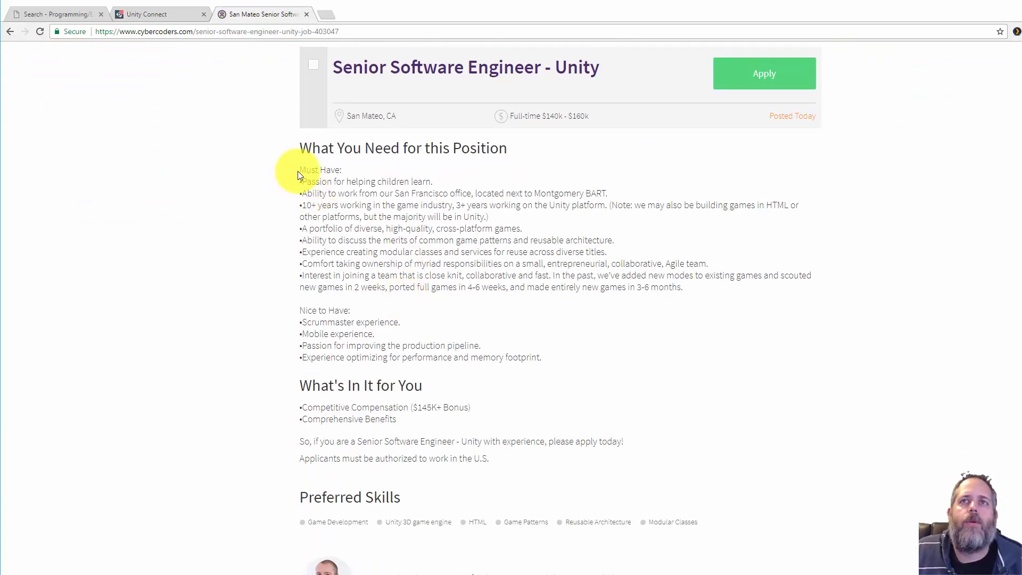